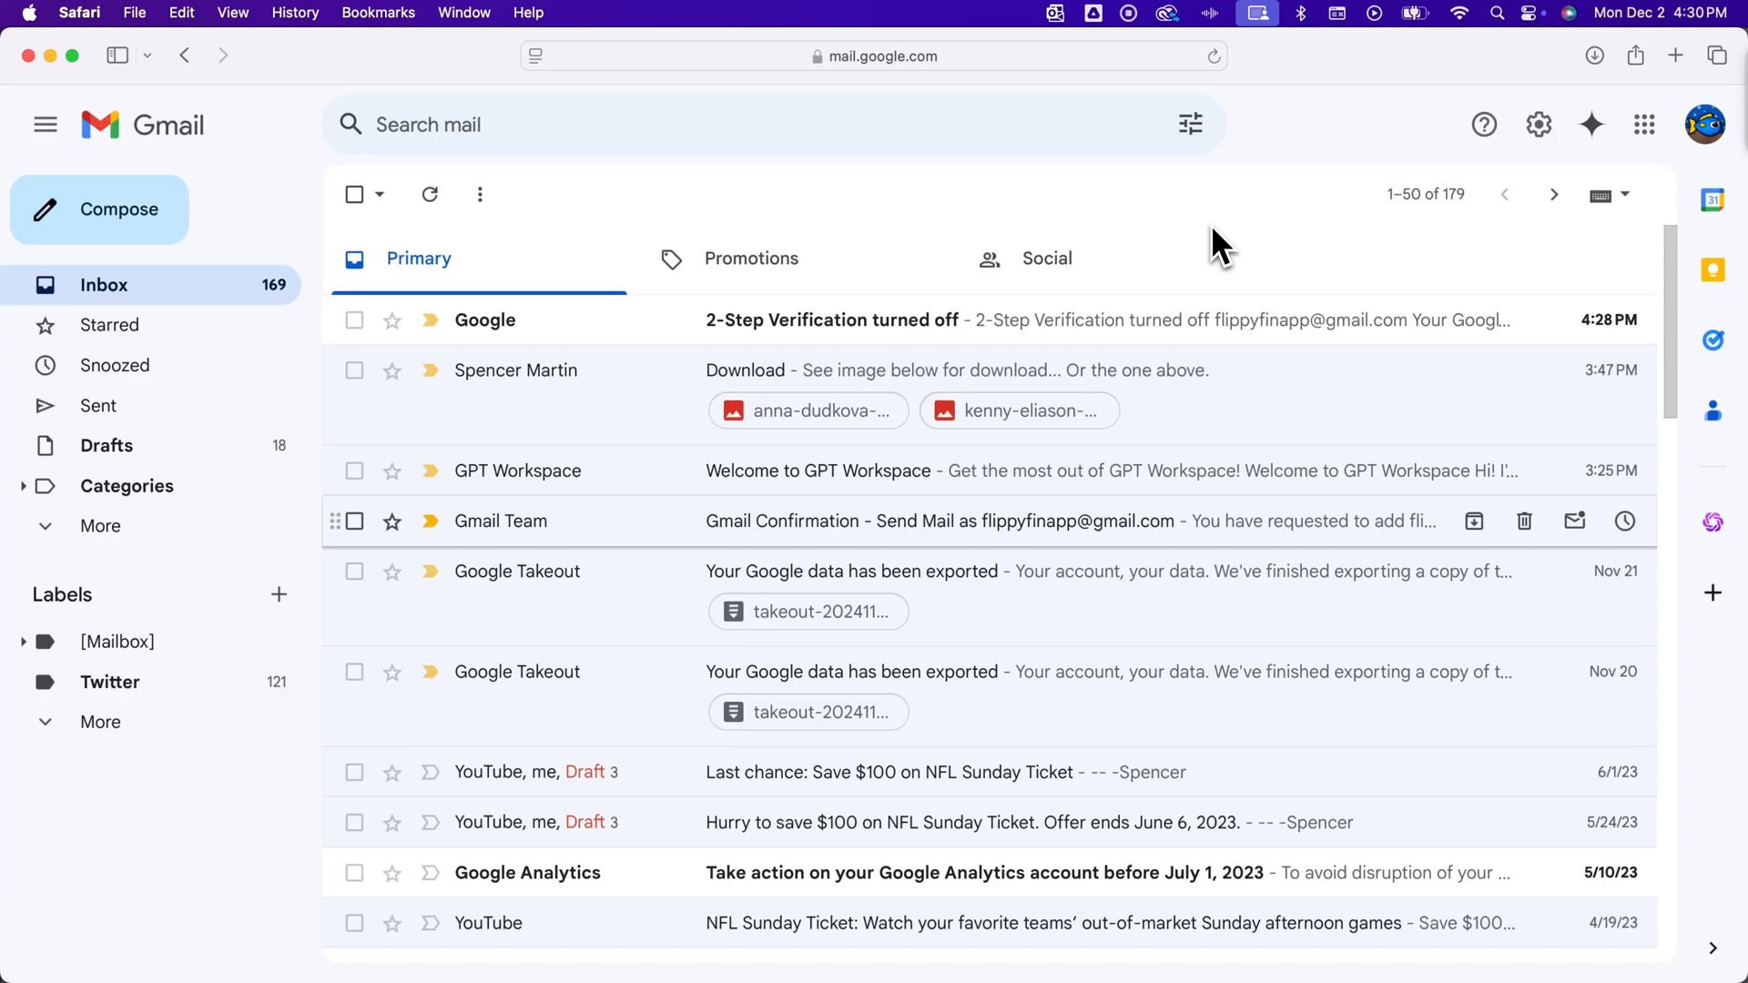
mouse_move(1382, 211)
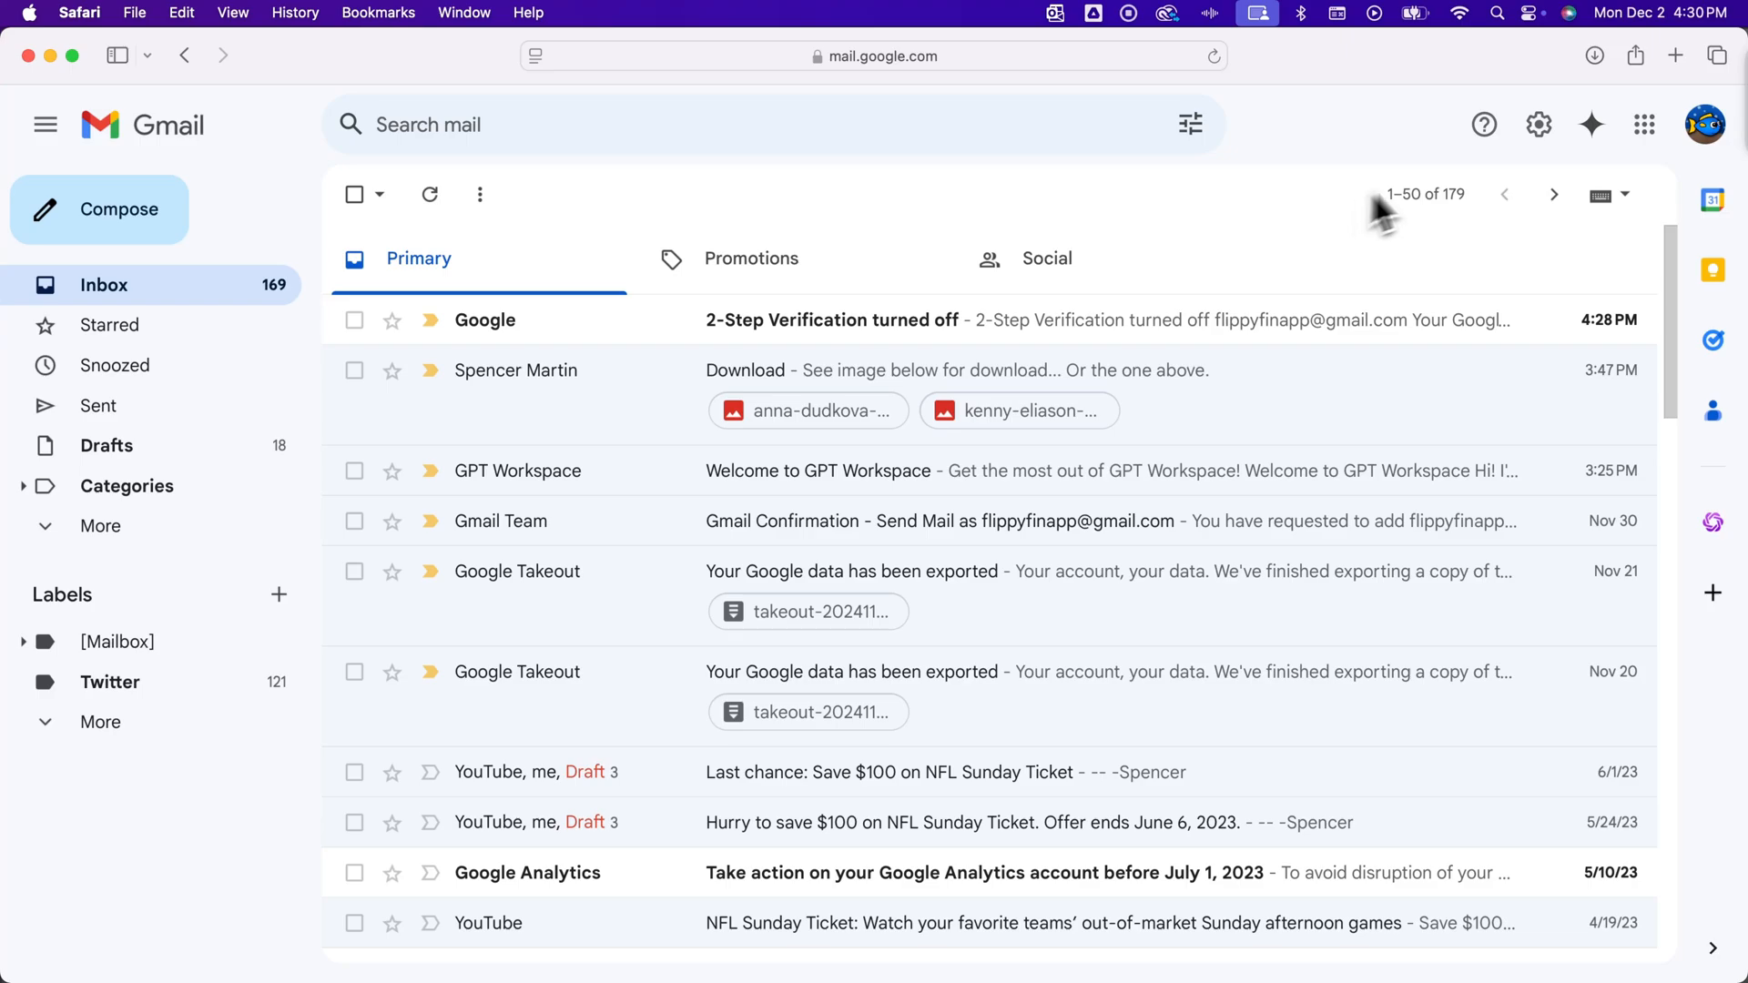
Bring up Gmail's quick settings panel beside the inbox.
left_click(1539, 124)
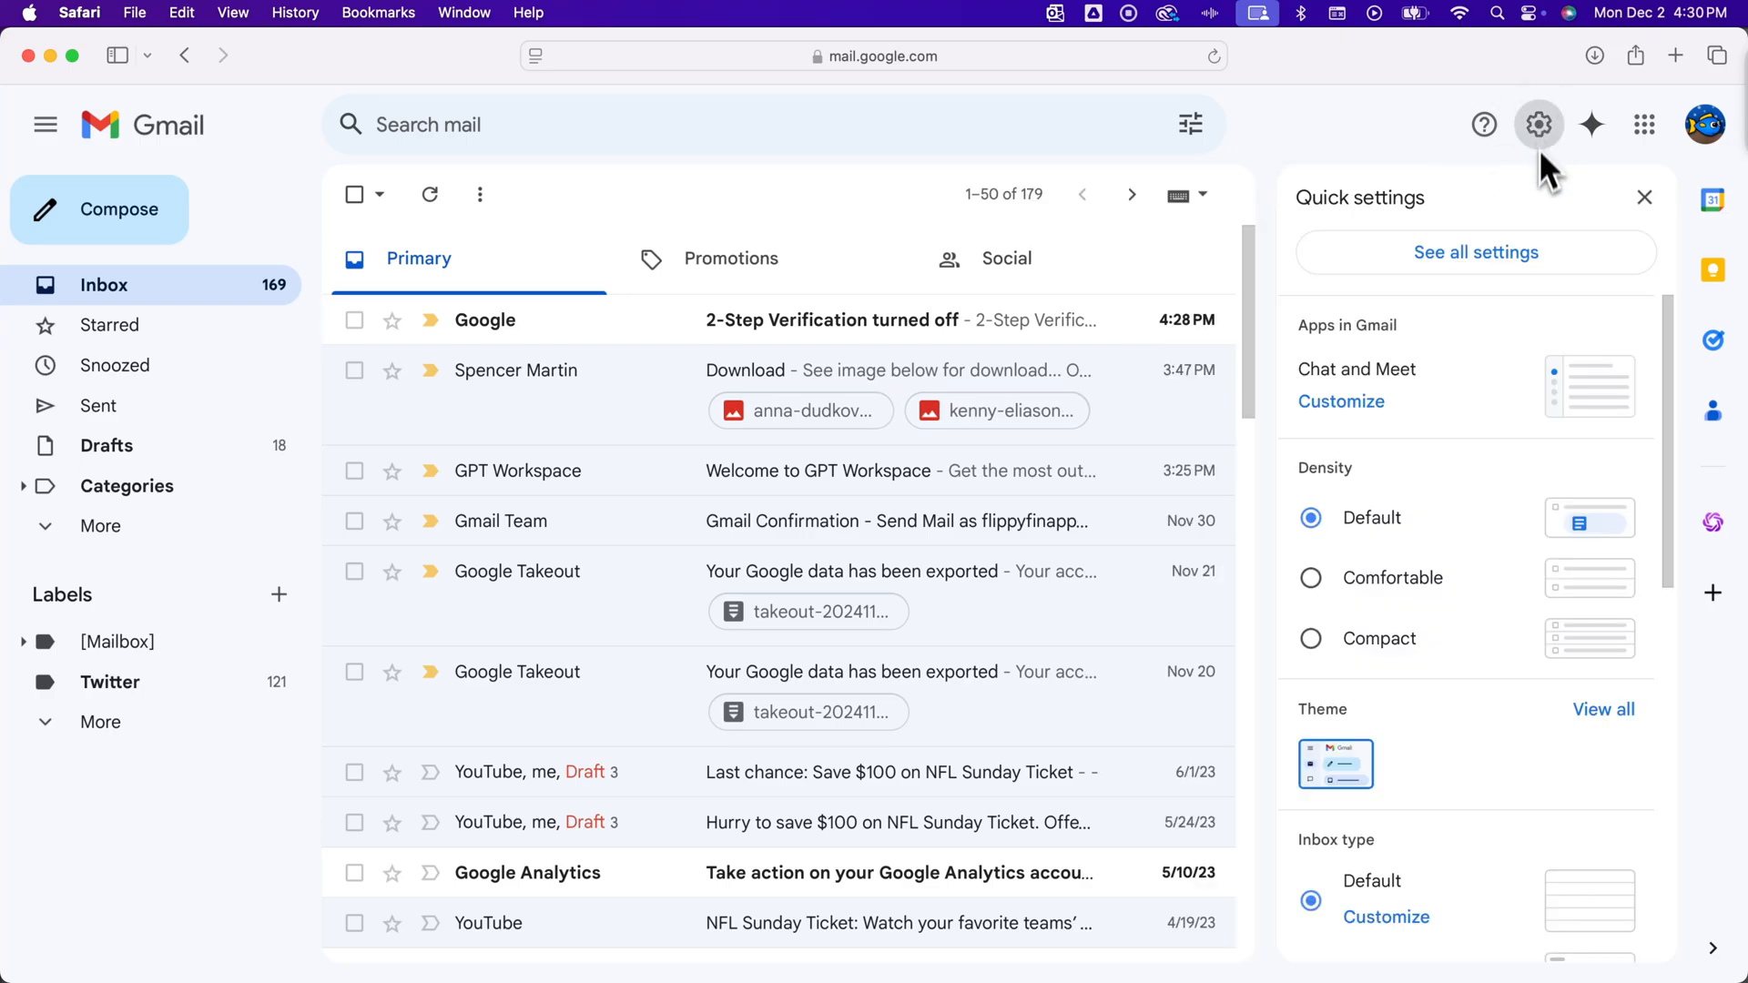
Go to the full General settings and locate the Smart Compose 'Writing suggestions on' option.
left_click(1475, 251)
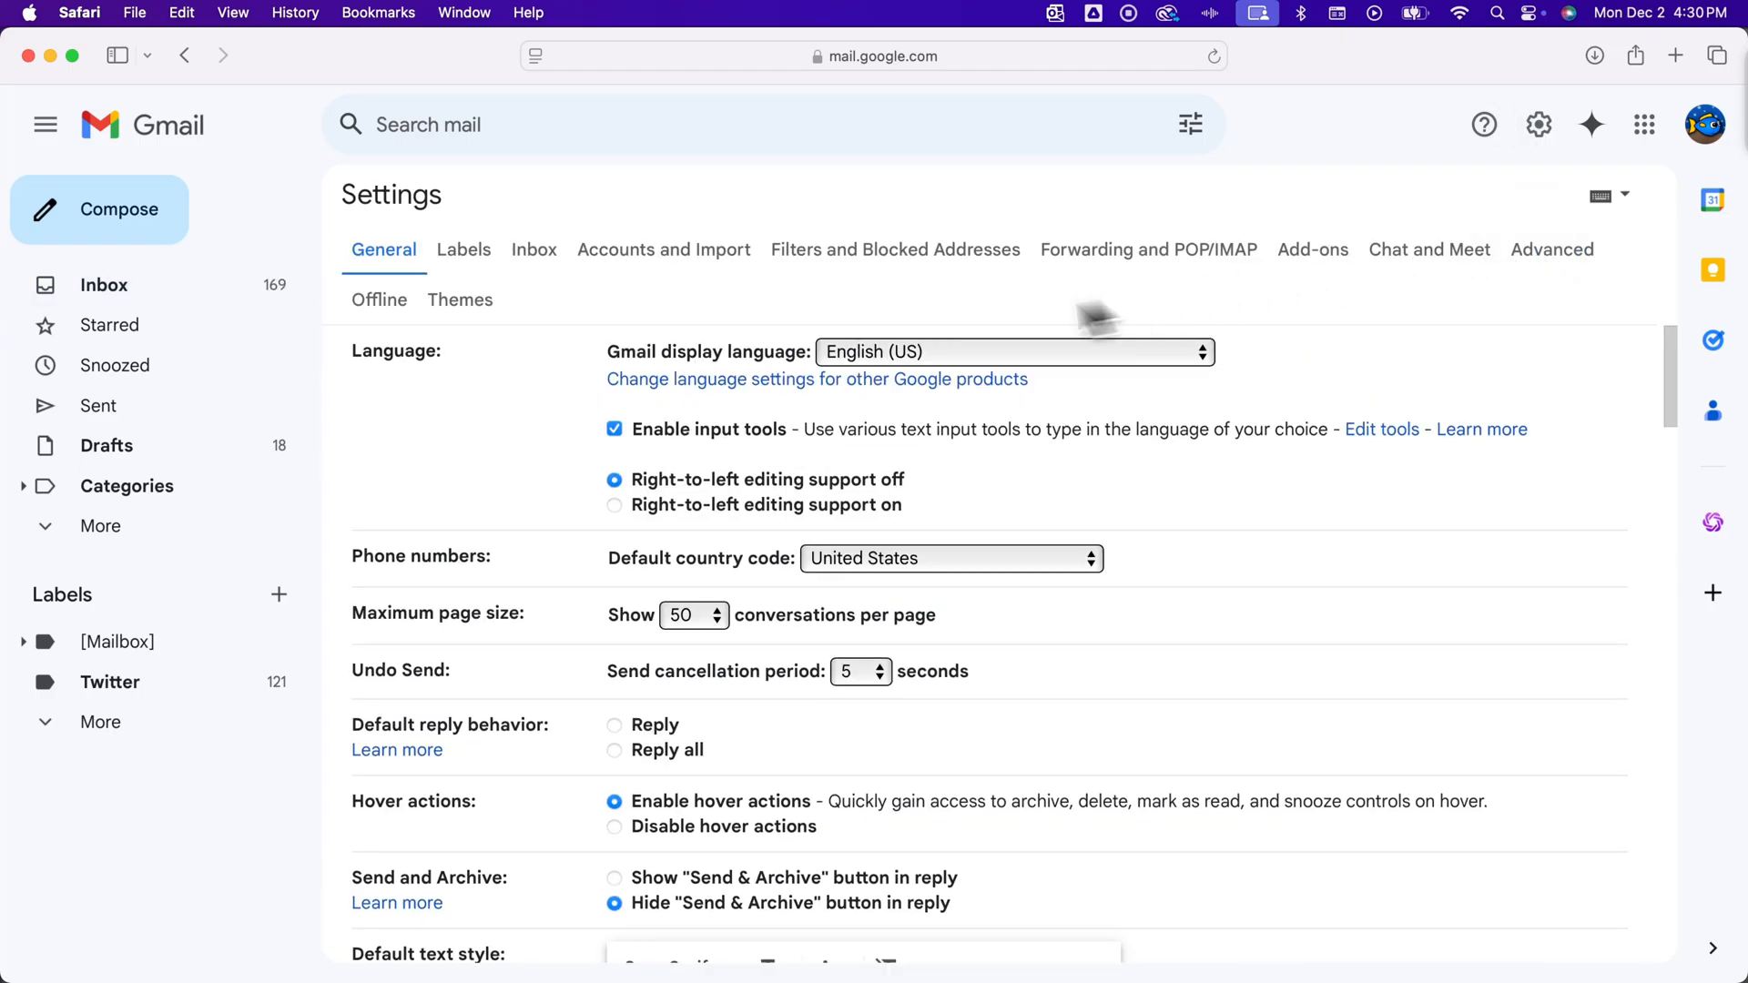
mouse_move(748, 339)
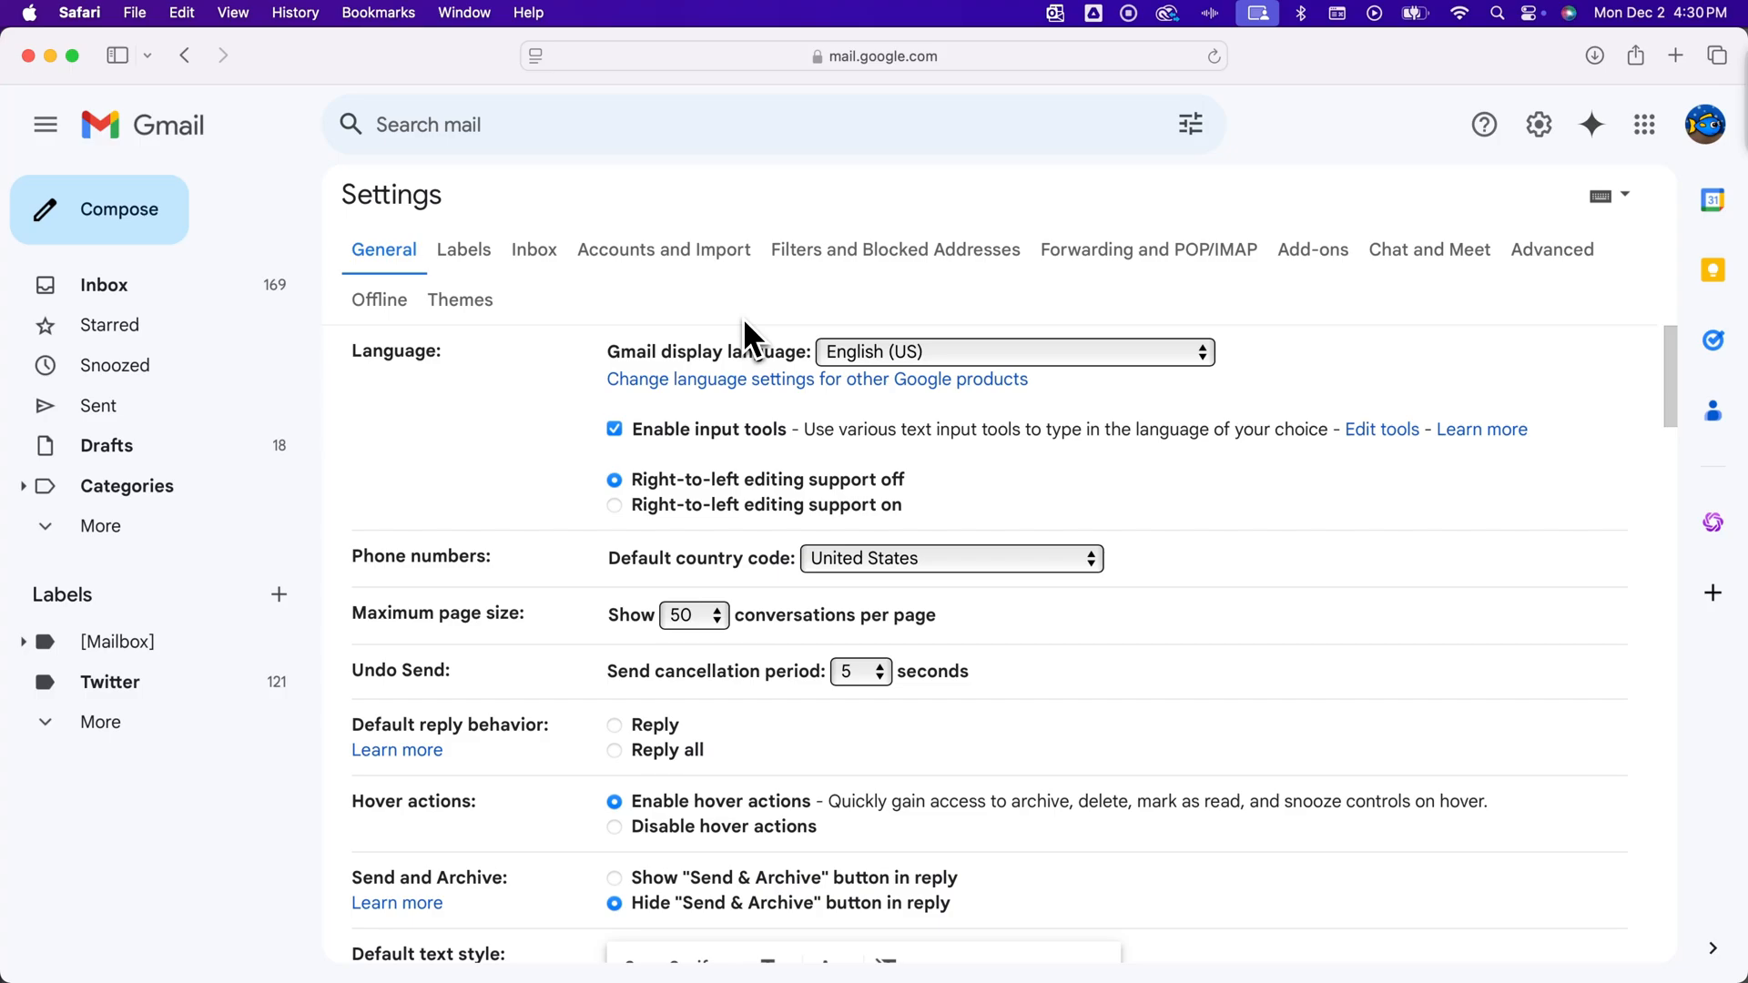
scroll("down", 3)
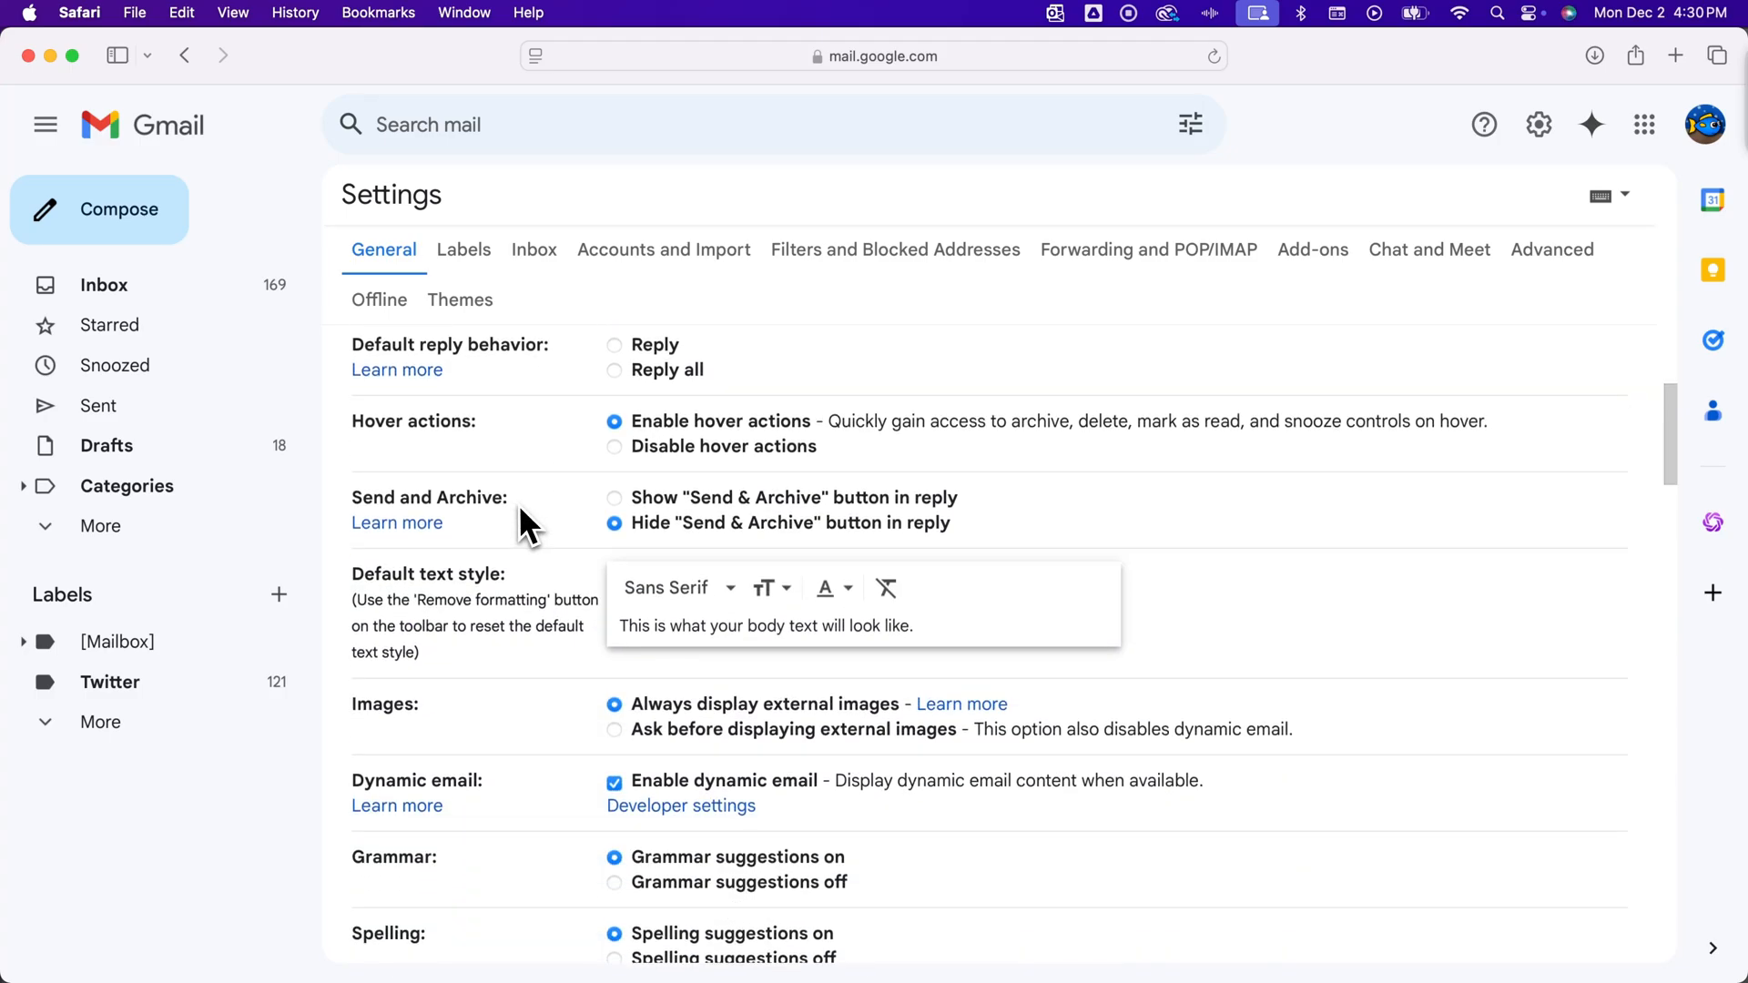
scroll("down", 3)
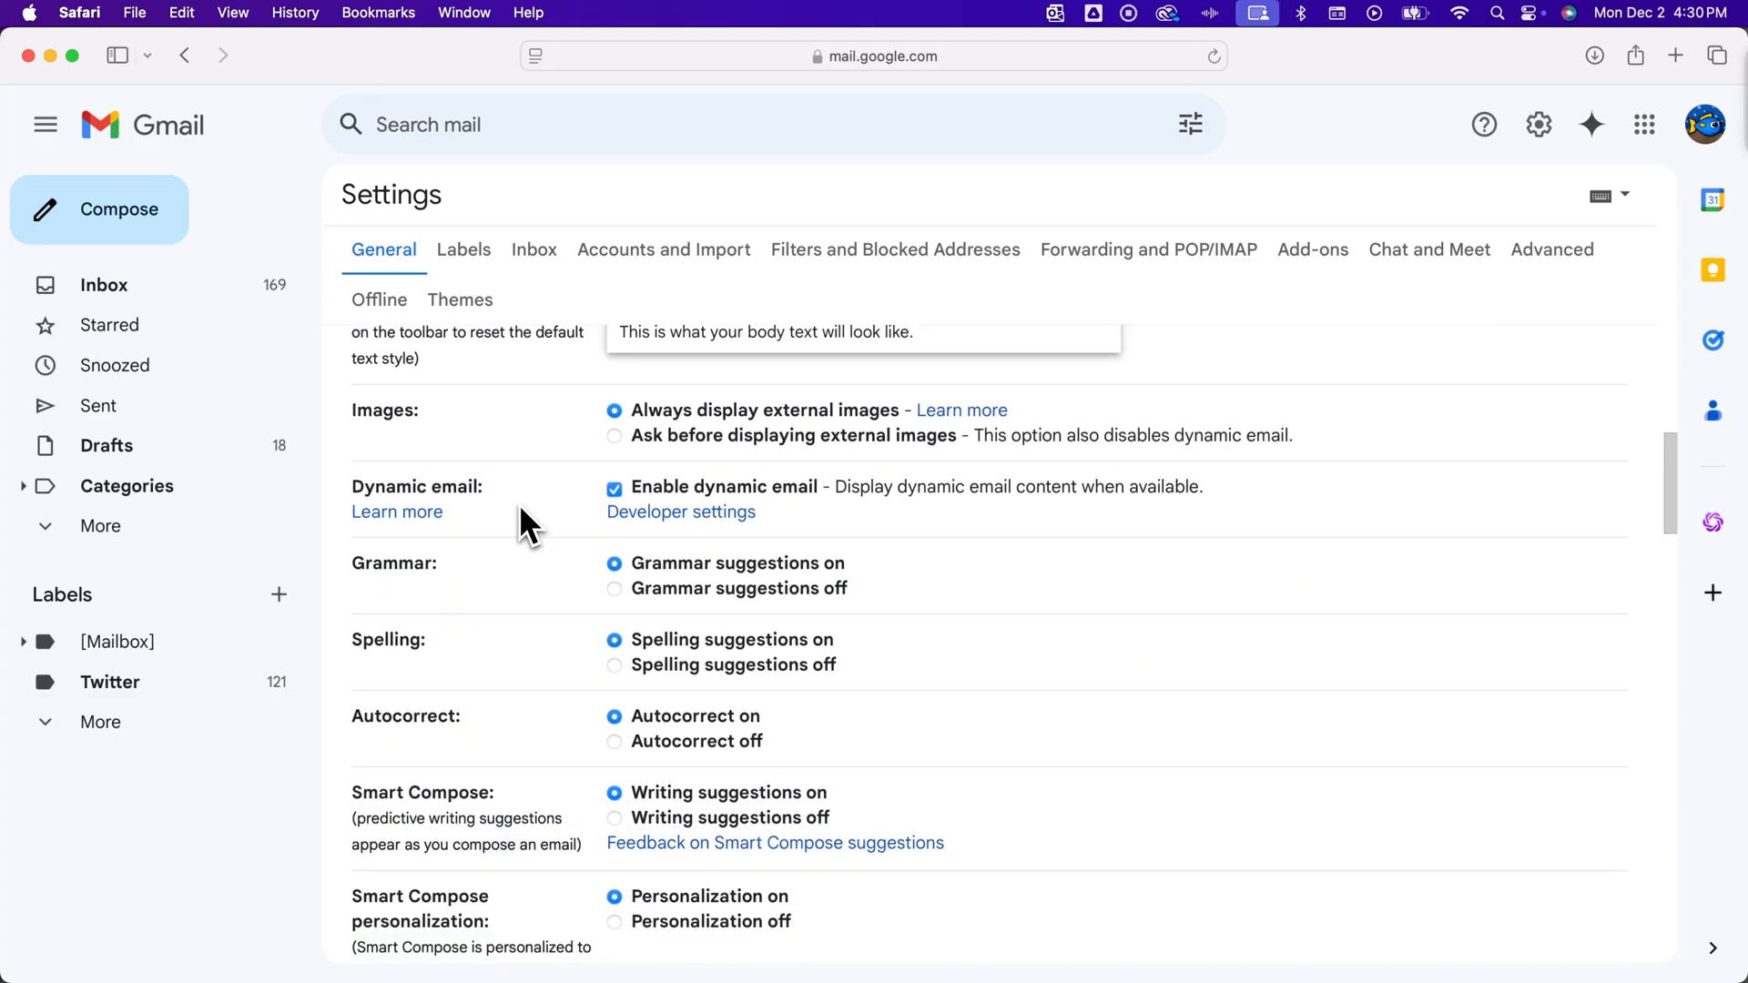
scroll("down", 3)
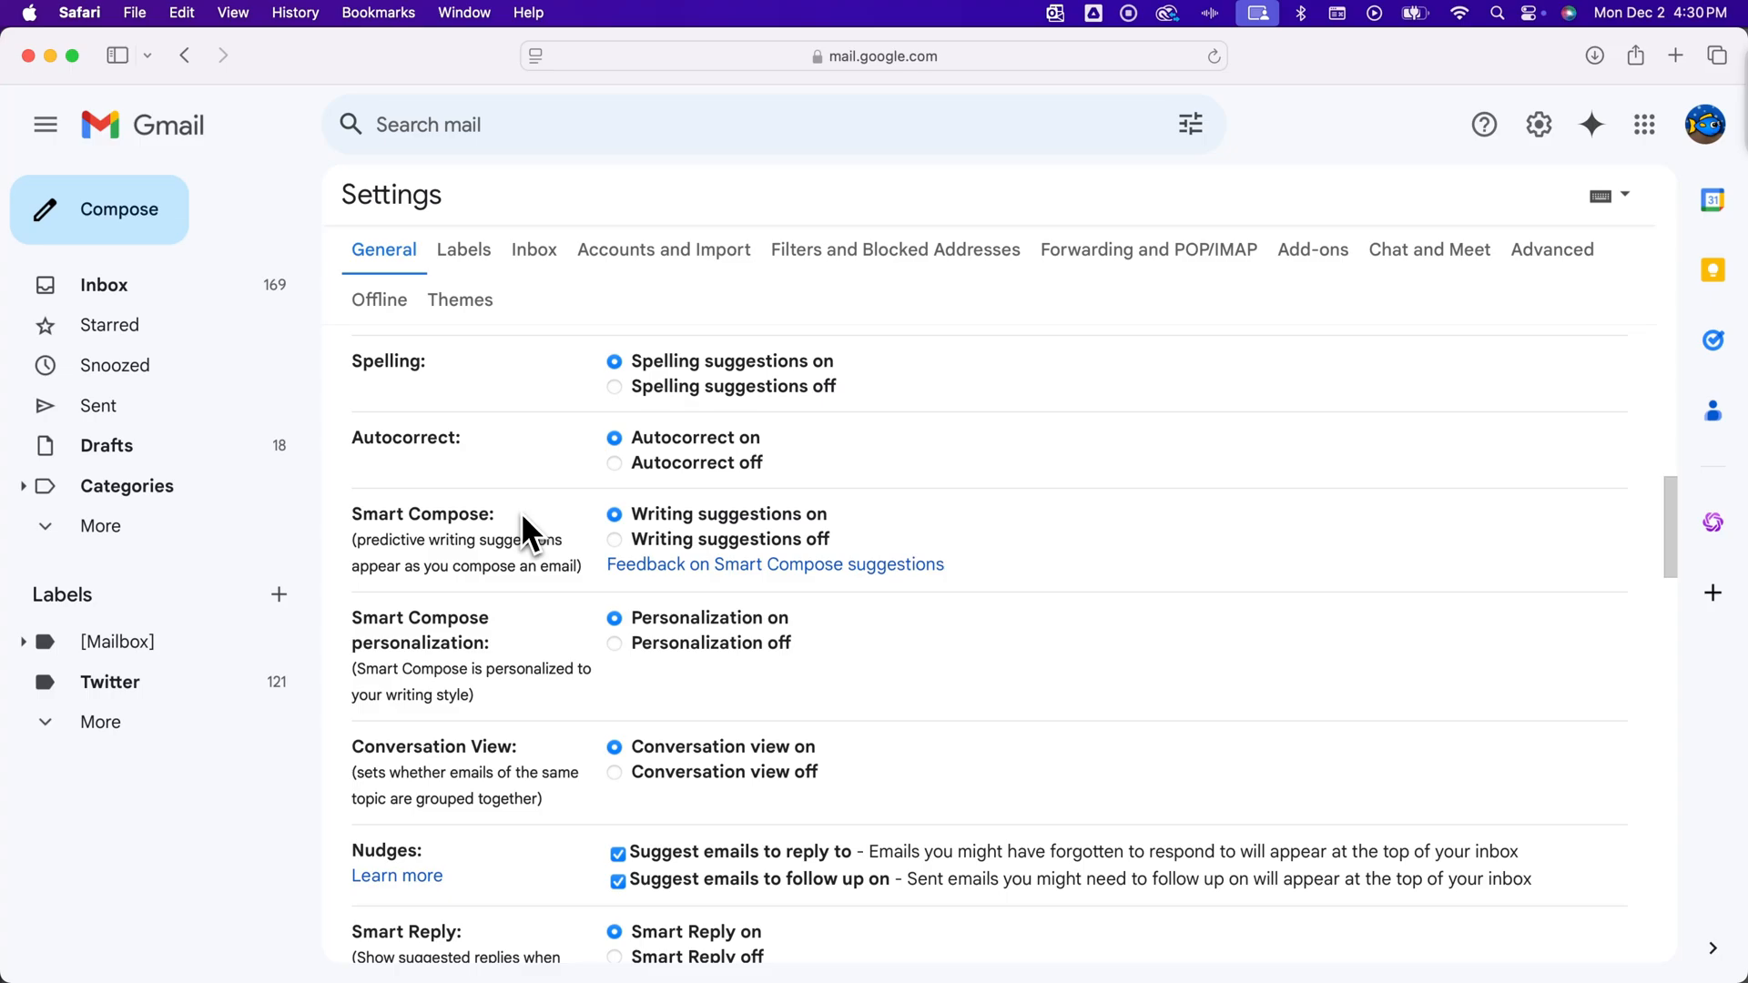
mouse_move(554, 652)
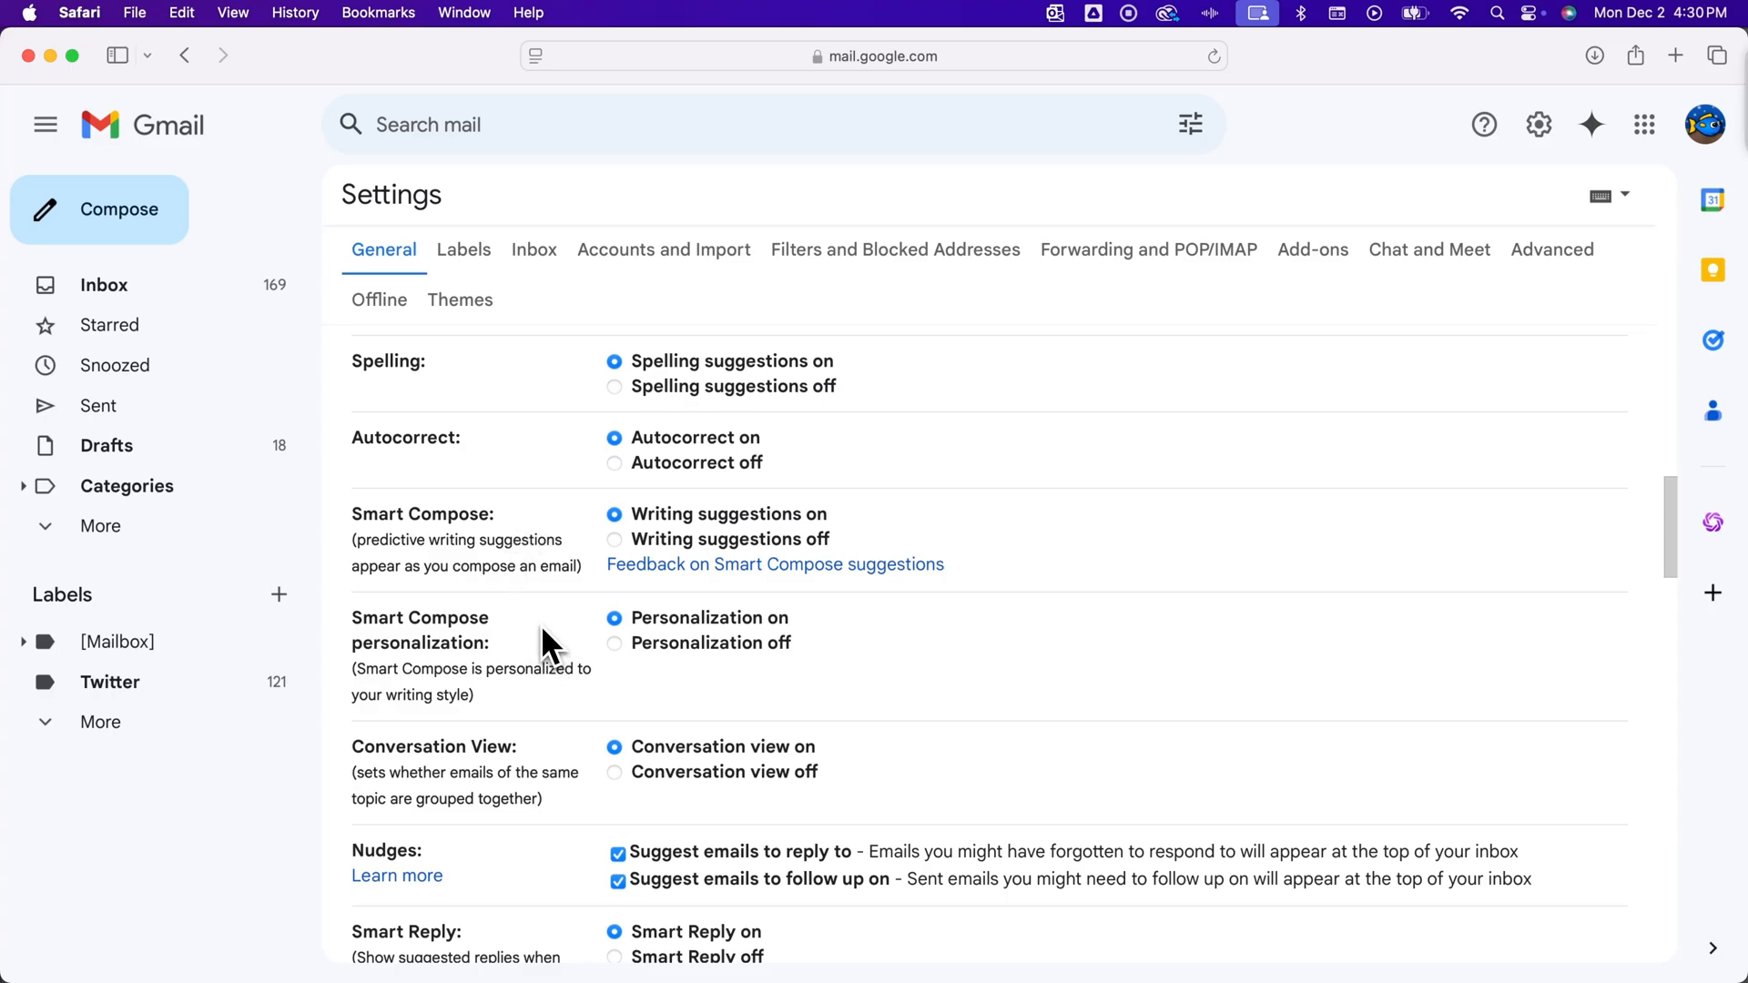
scroll("up", 3)
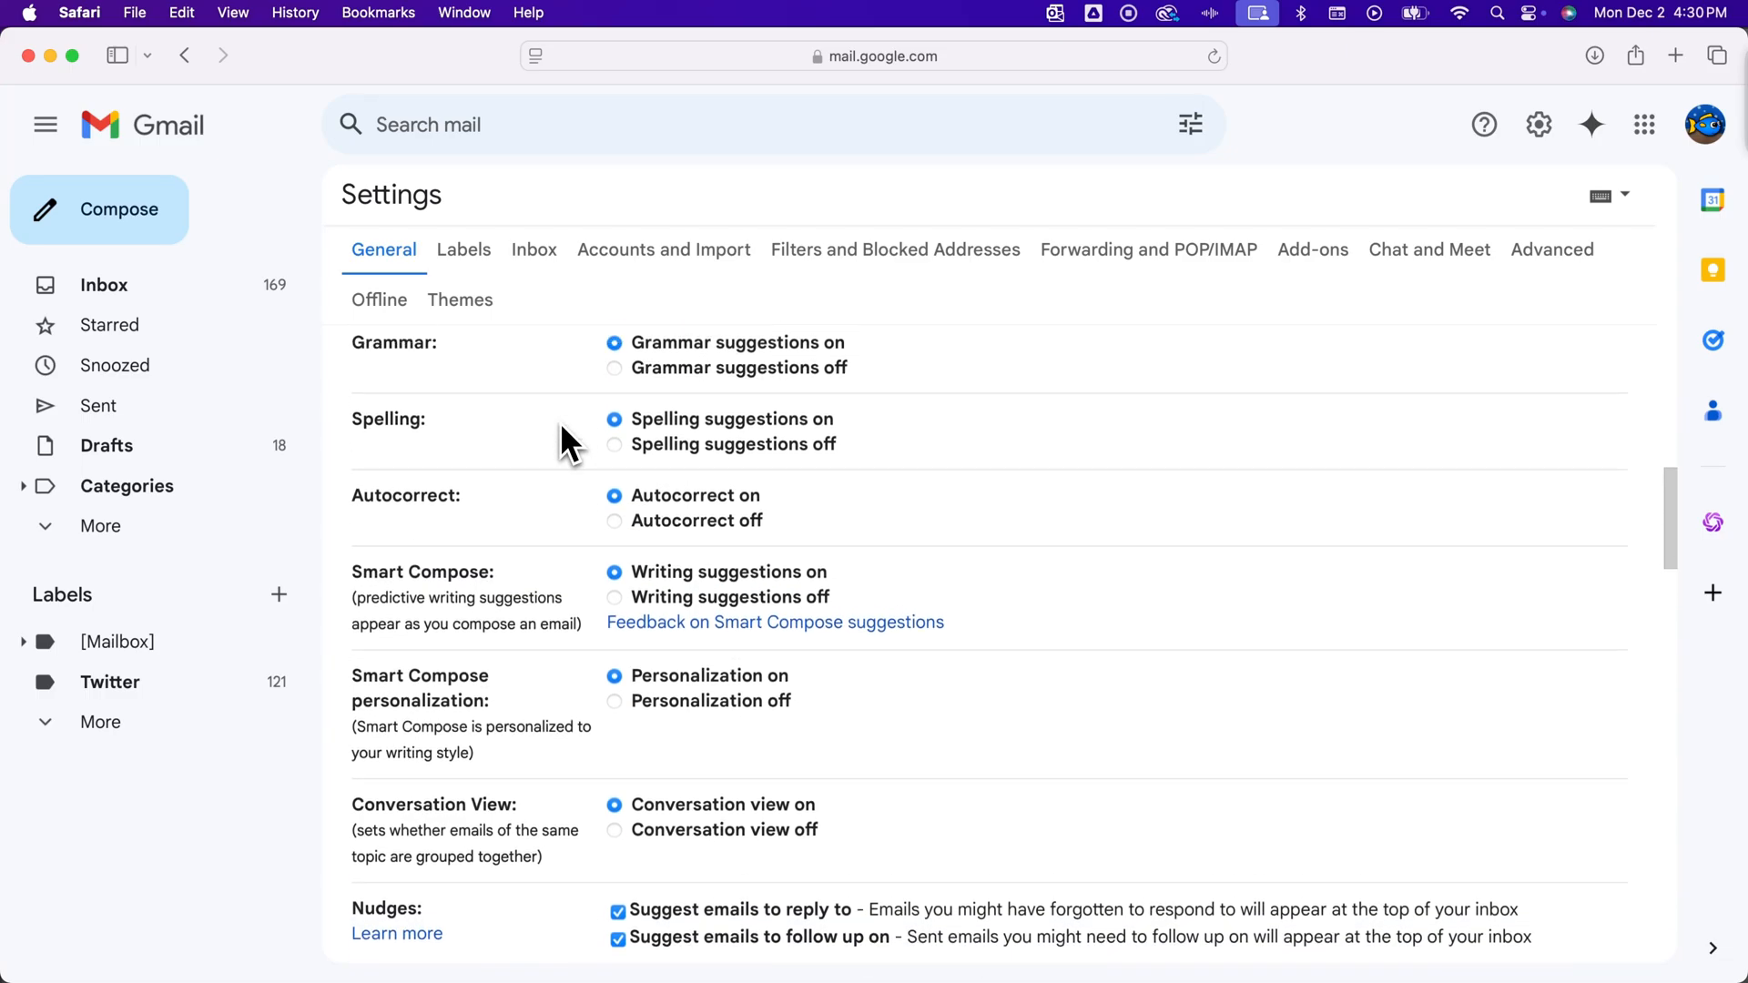
scroll("down", 3)
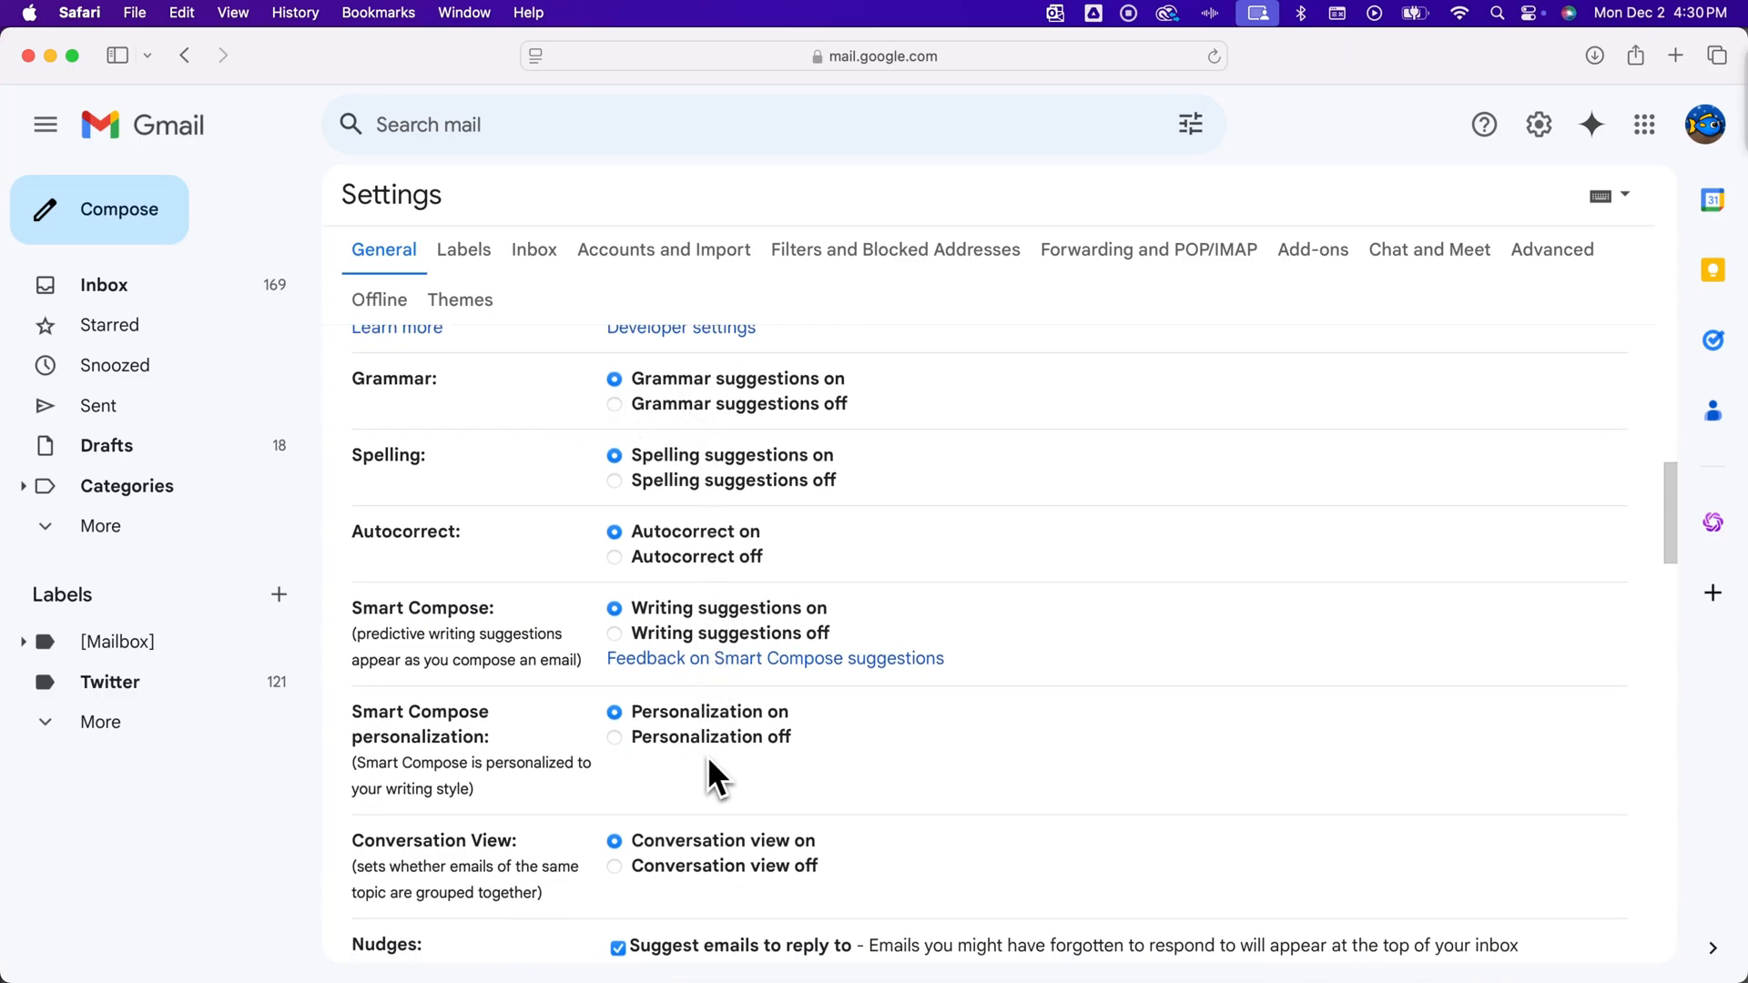
mouse_move(732, 769)
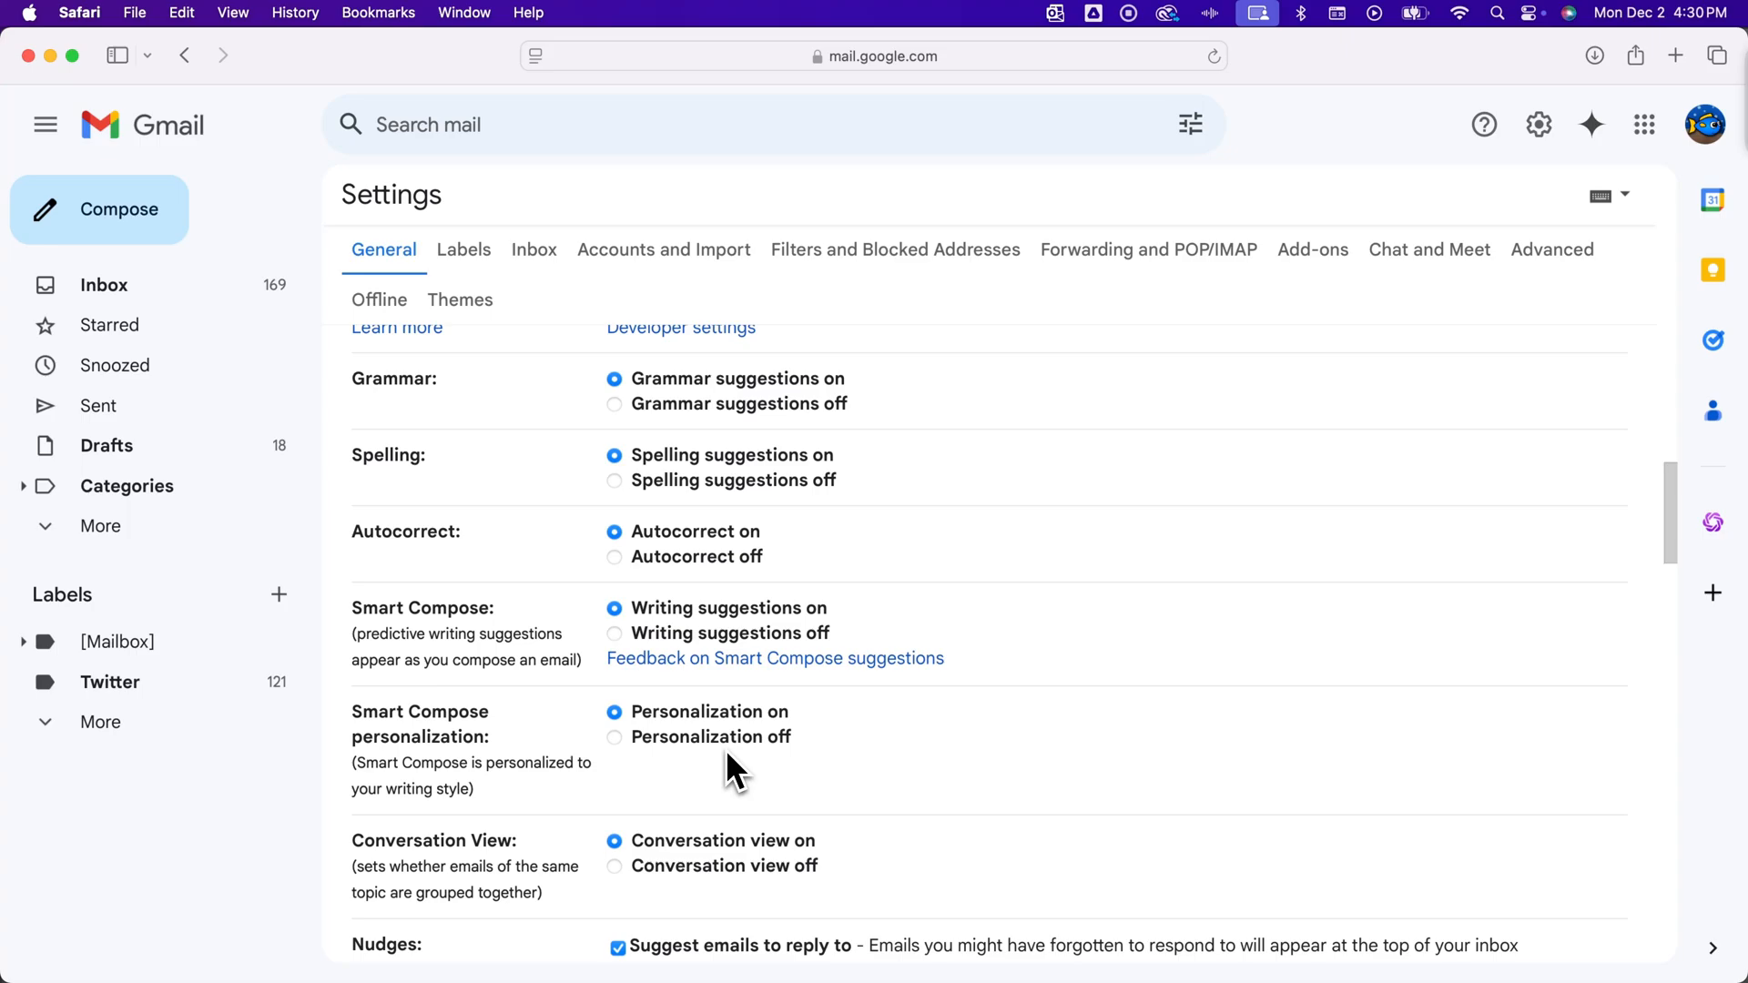
mouse_move(647, 669)
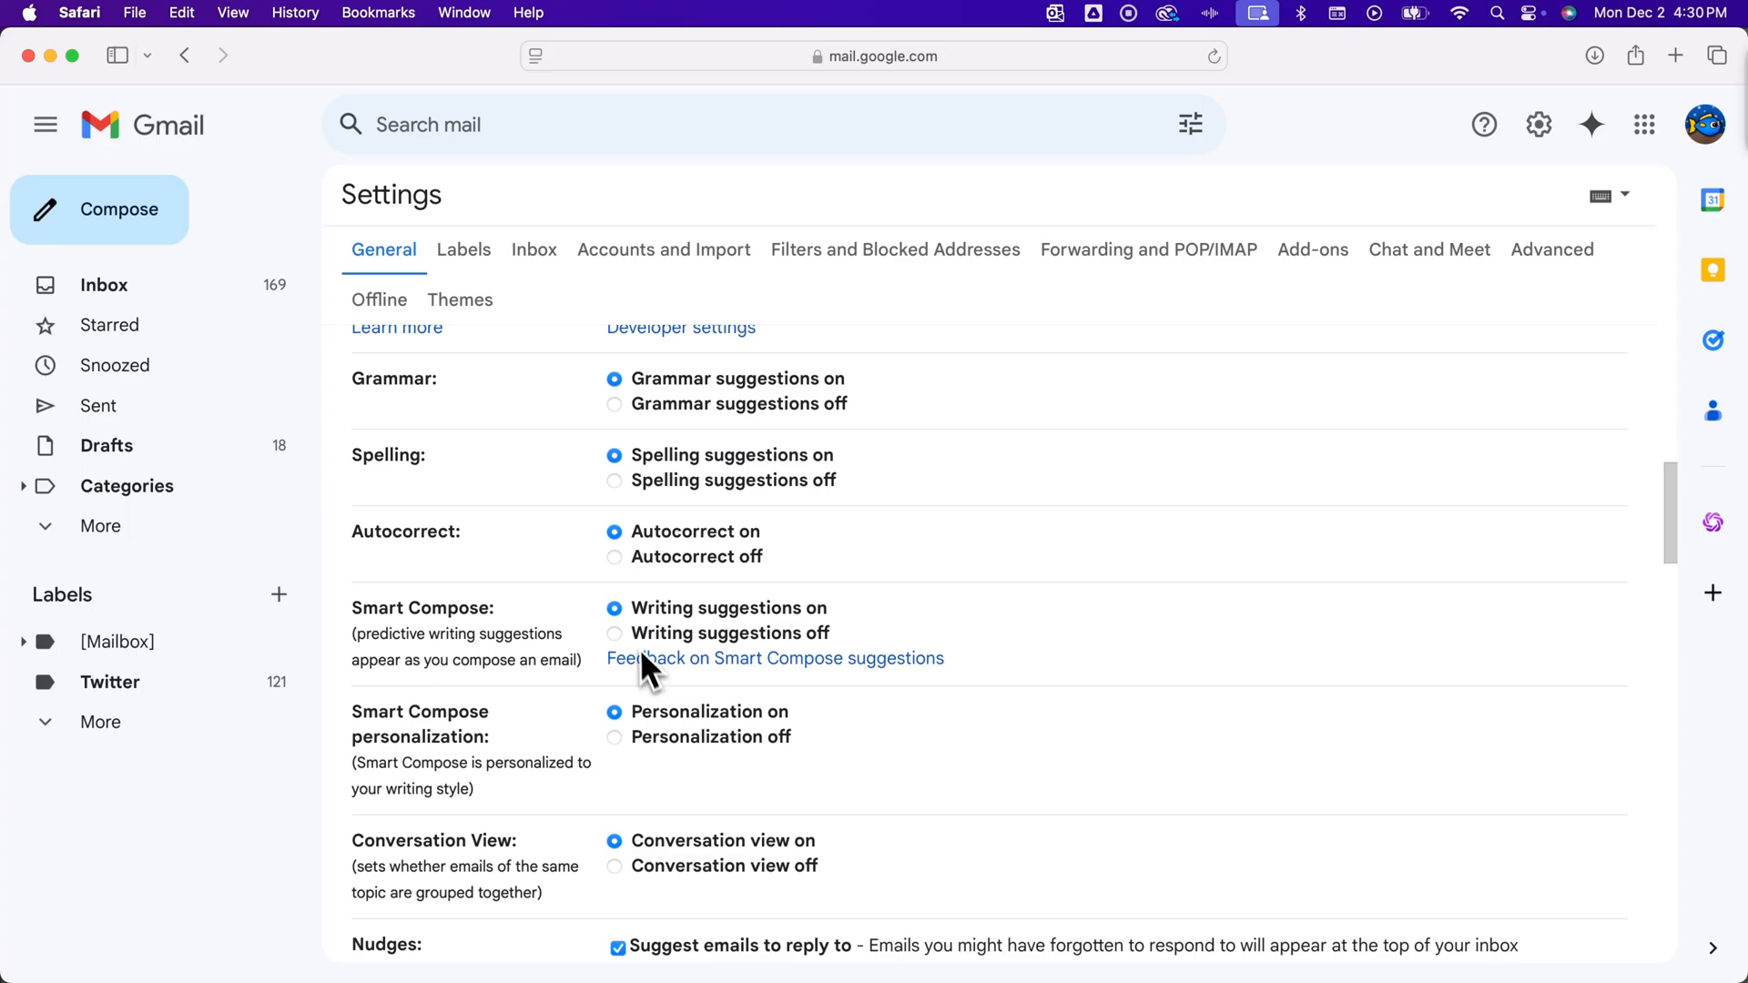
mouse_move(621, 632)
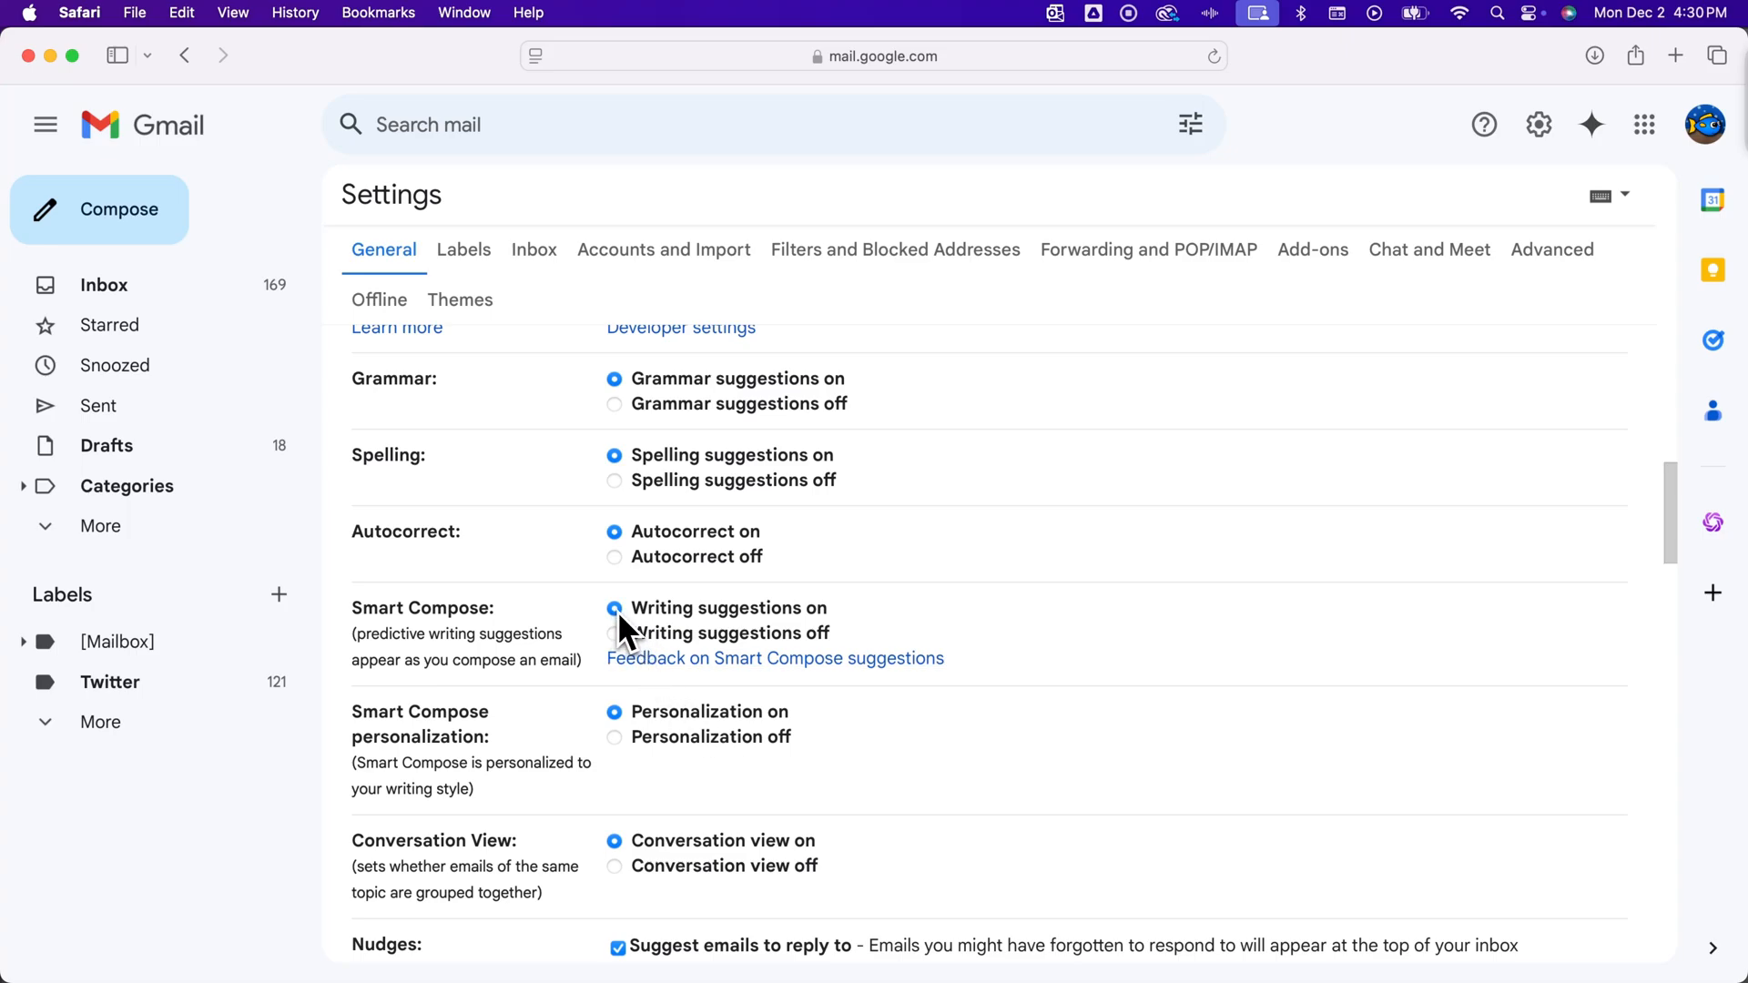
mouse_move(397, 377)
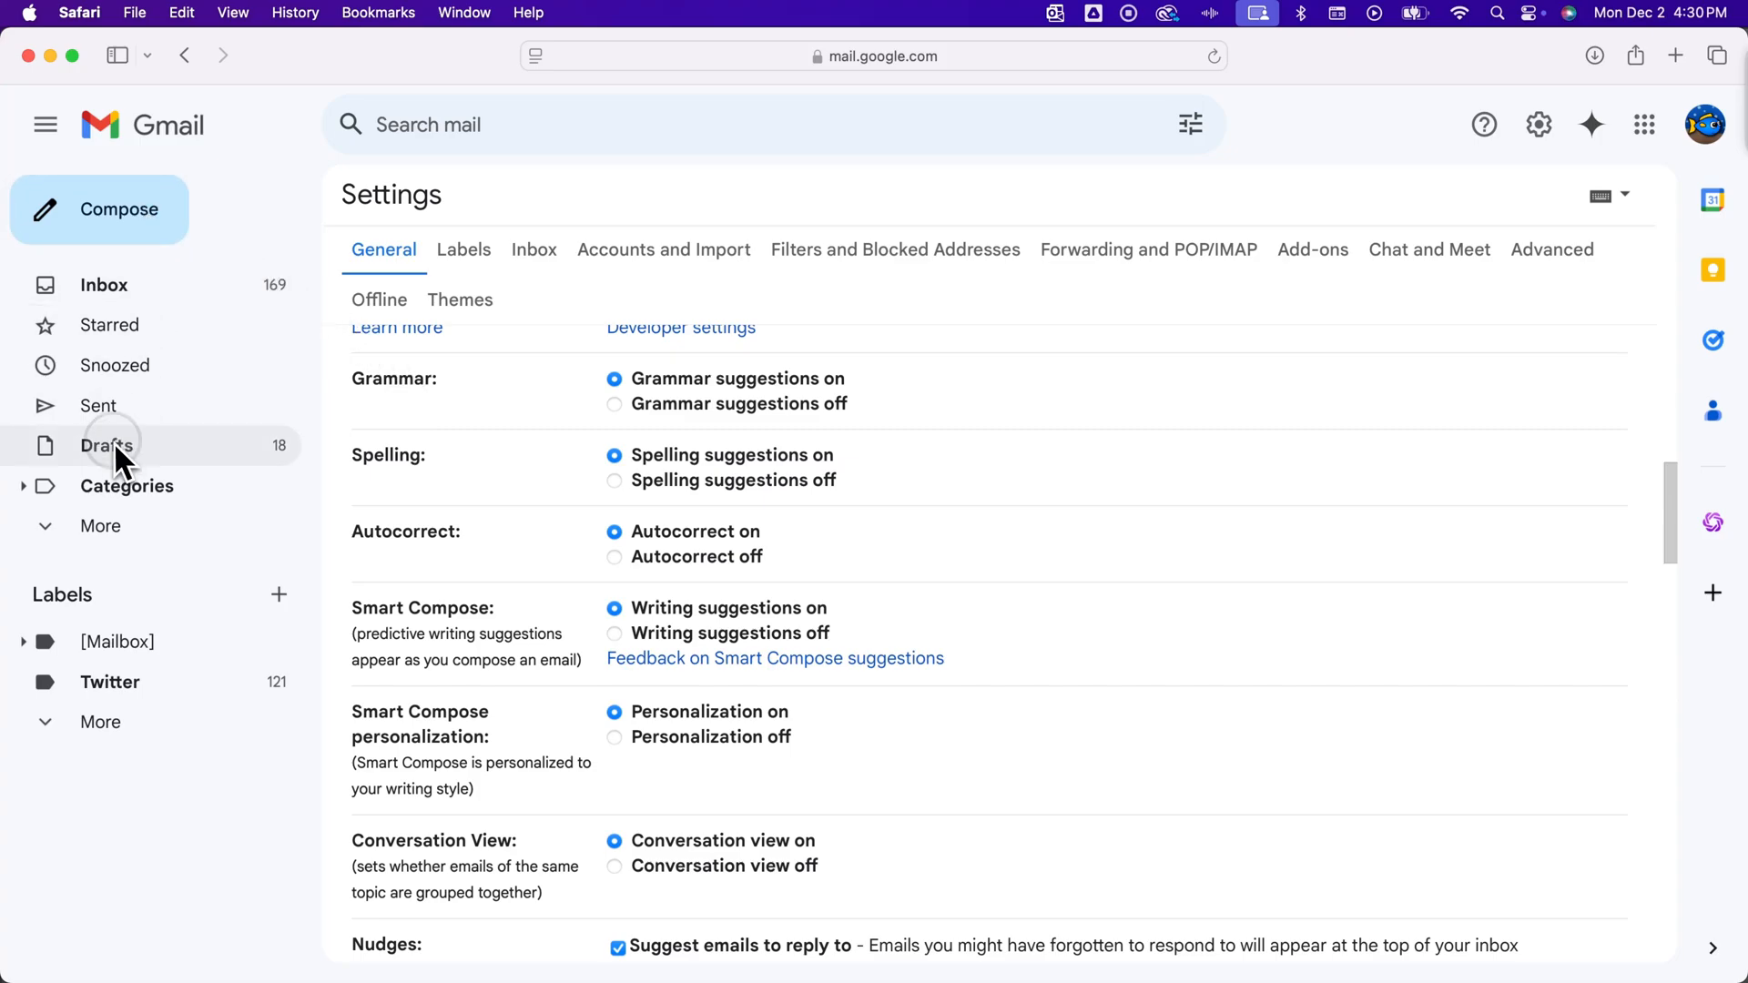
In the Meeting draft, write a body thanking them for reaching out and ending 'Let me know if you have any questions'.
left_click(107, 444)
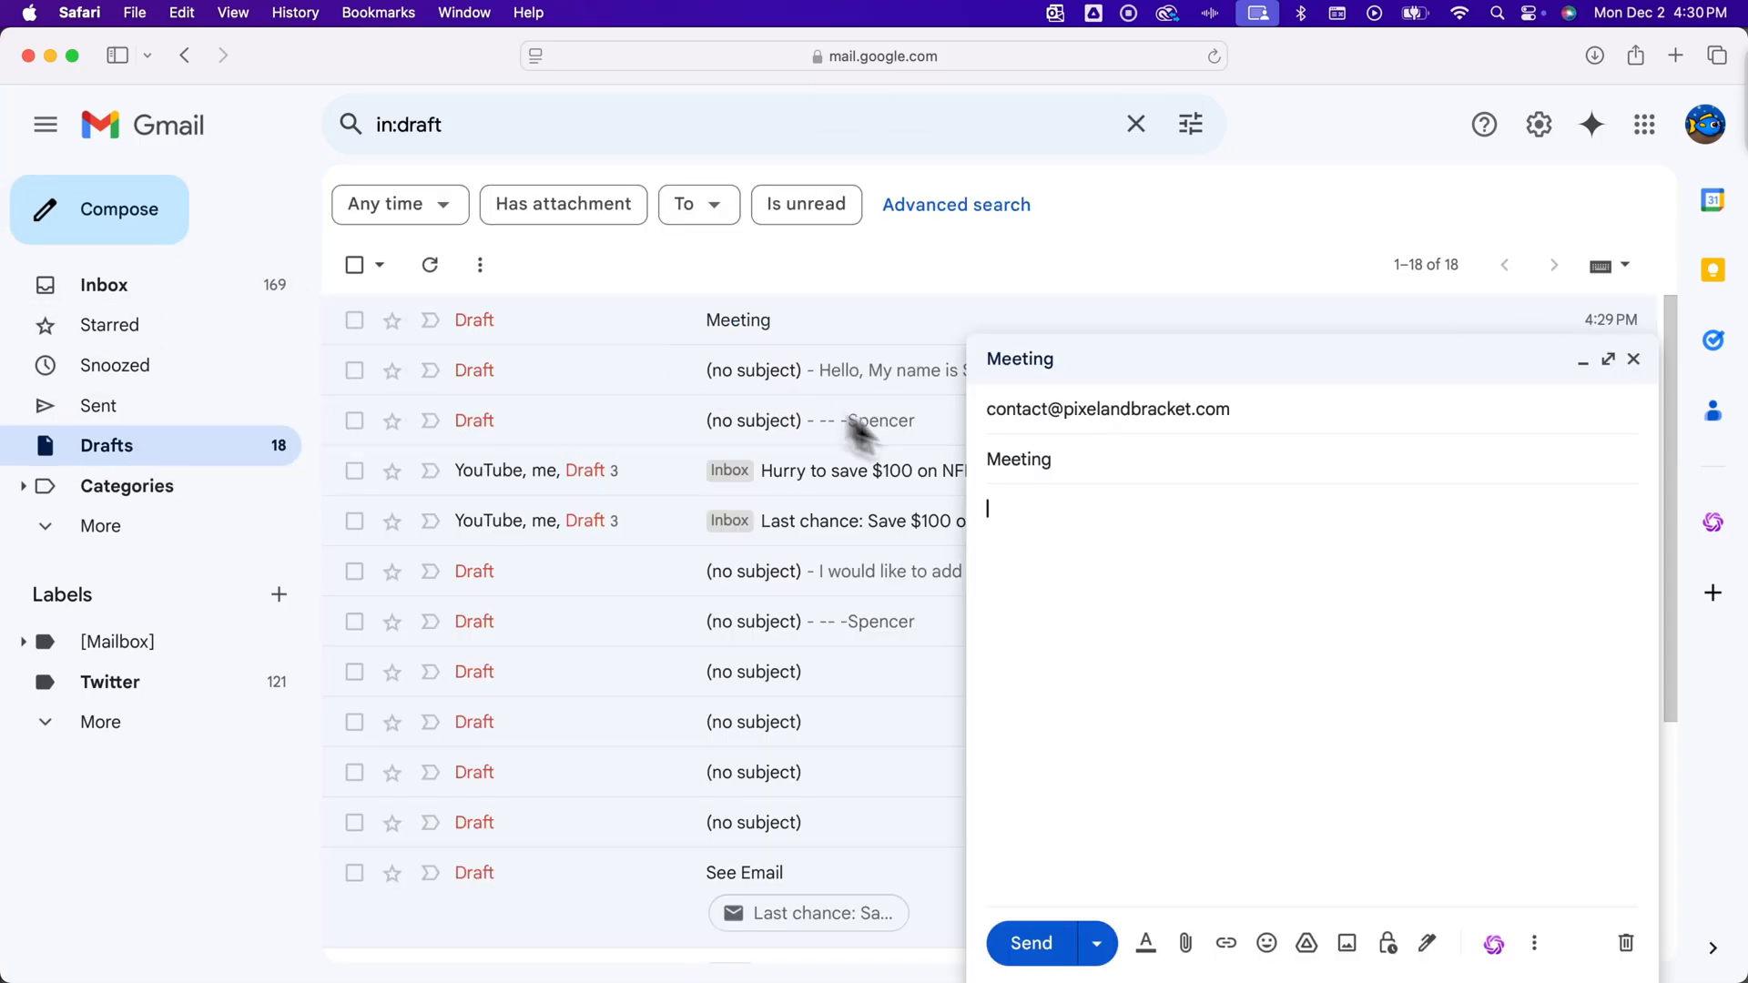
mouse_move(1054, 530)
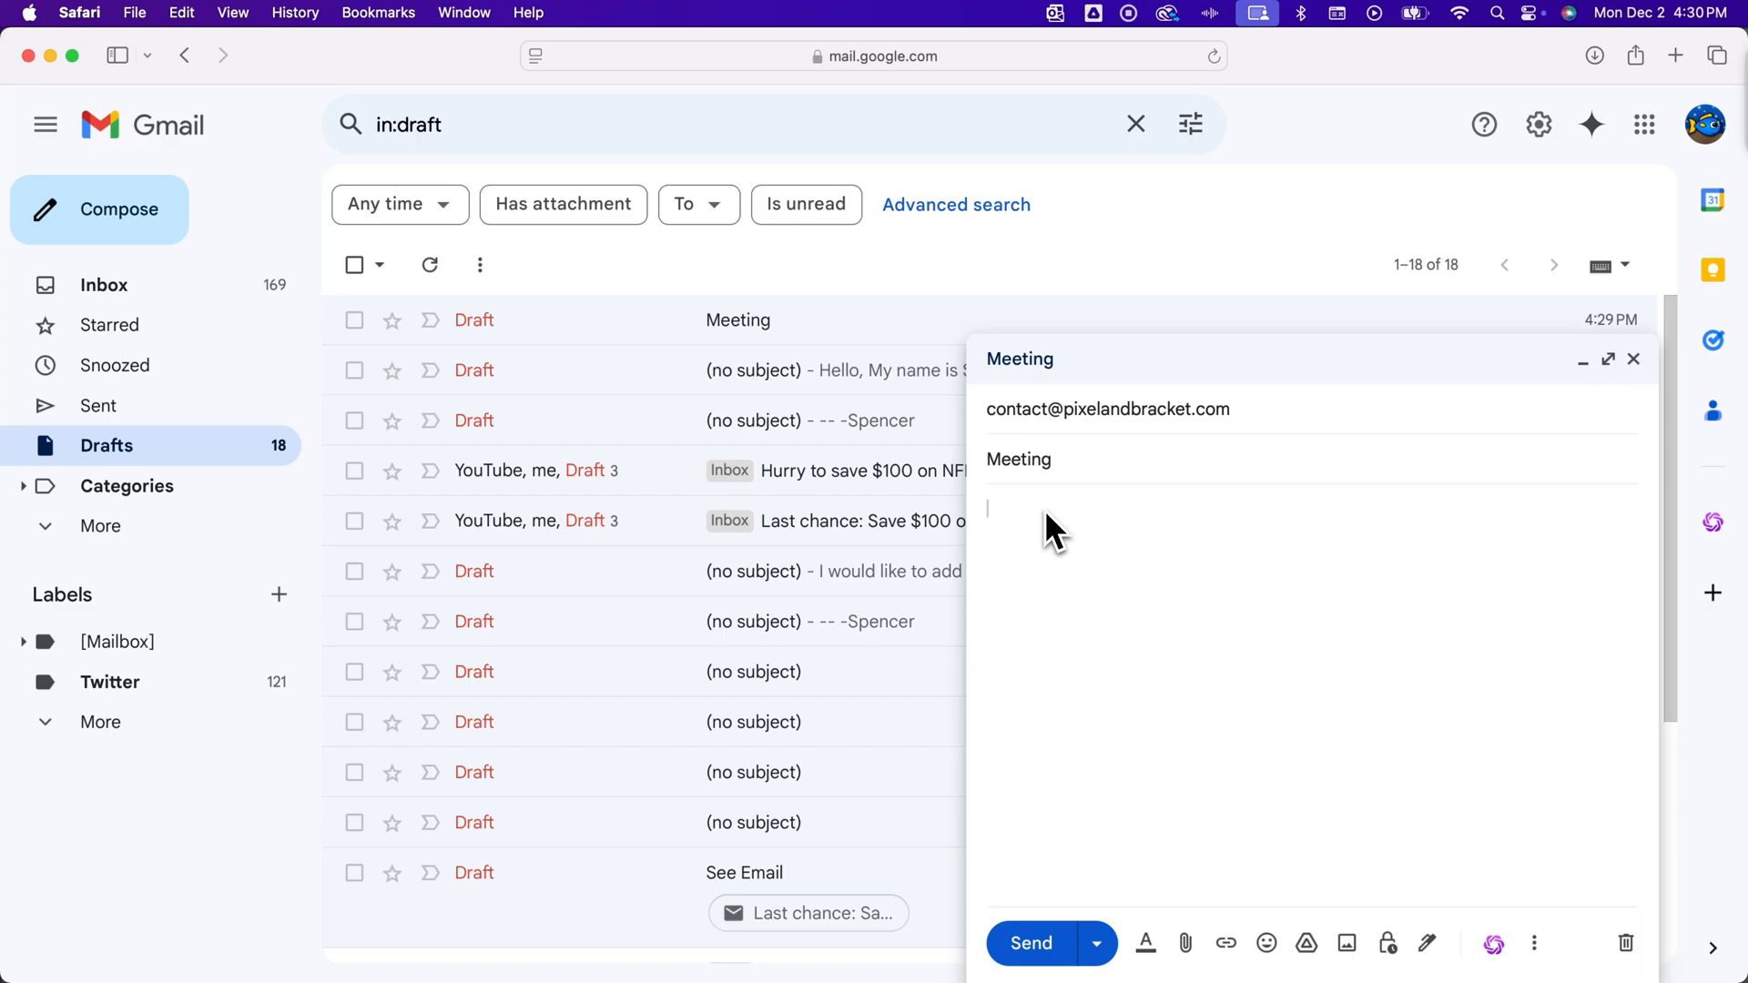
type("Thanks for")
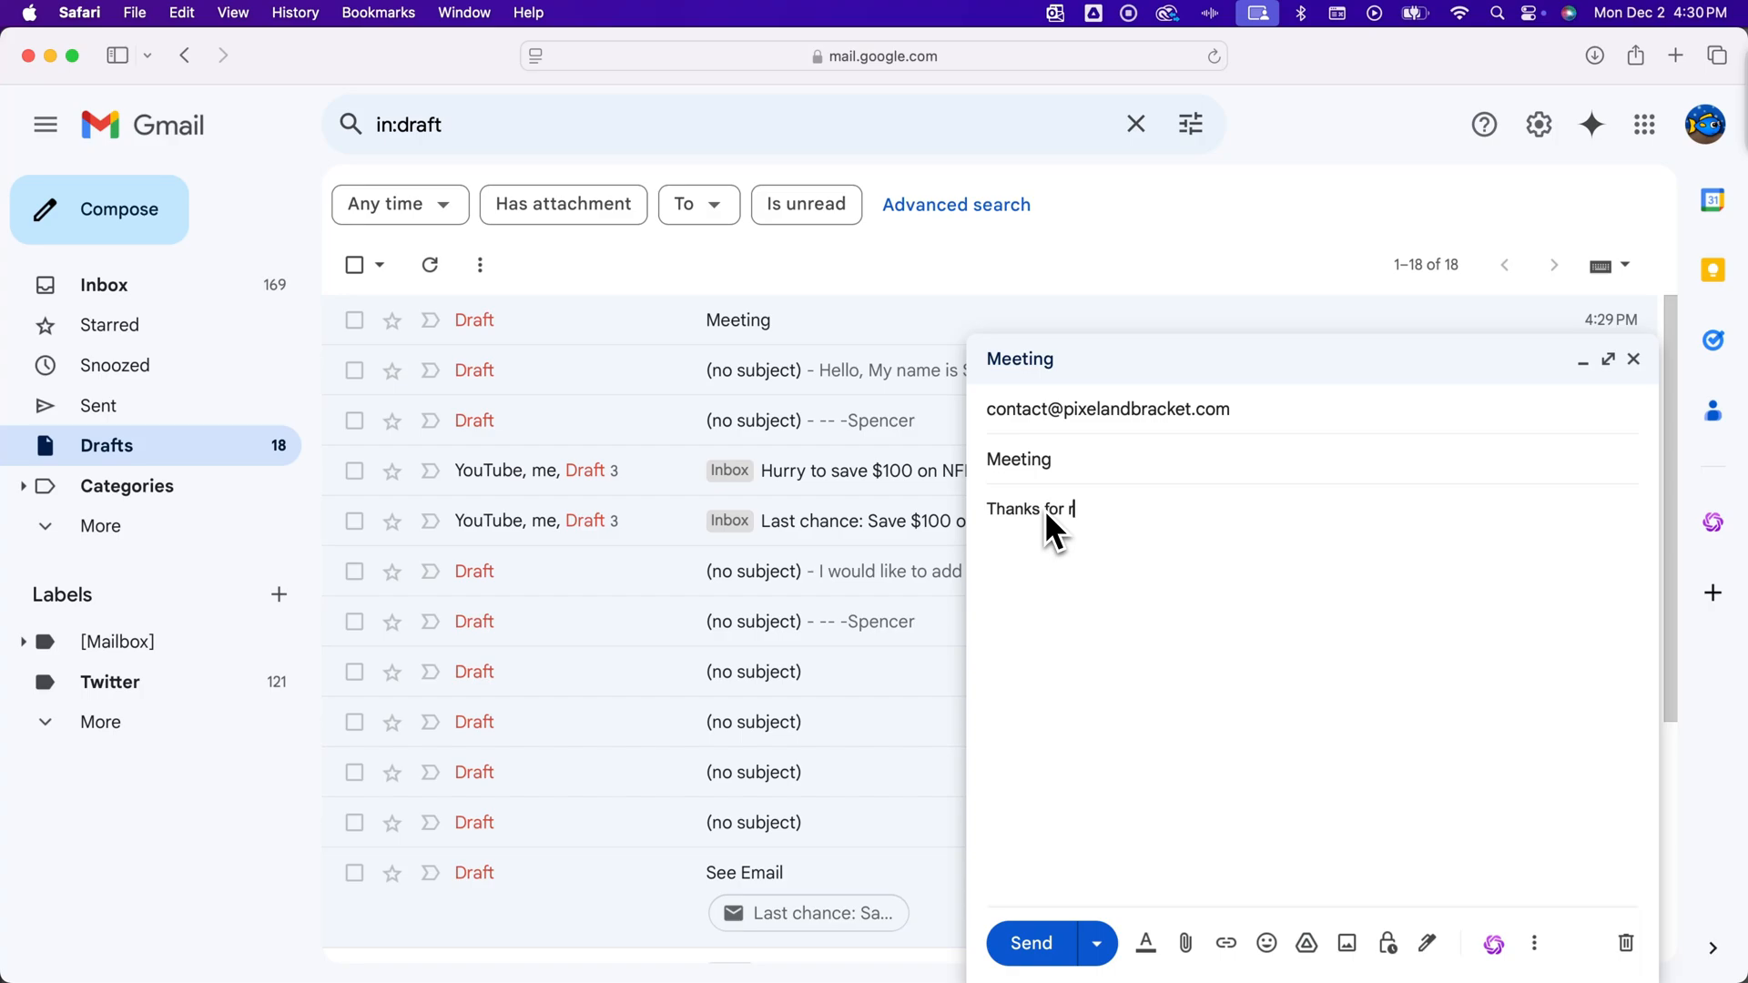
type("reaching out.")
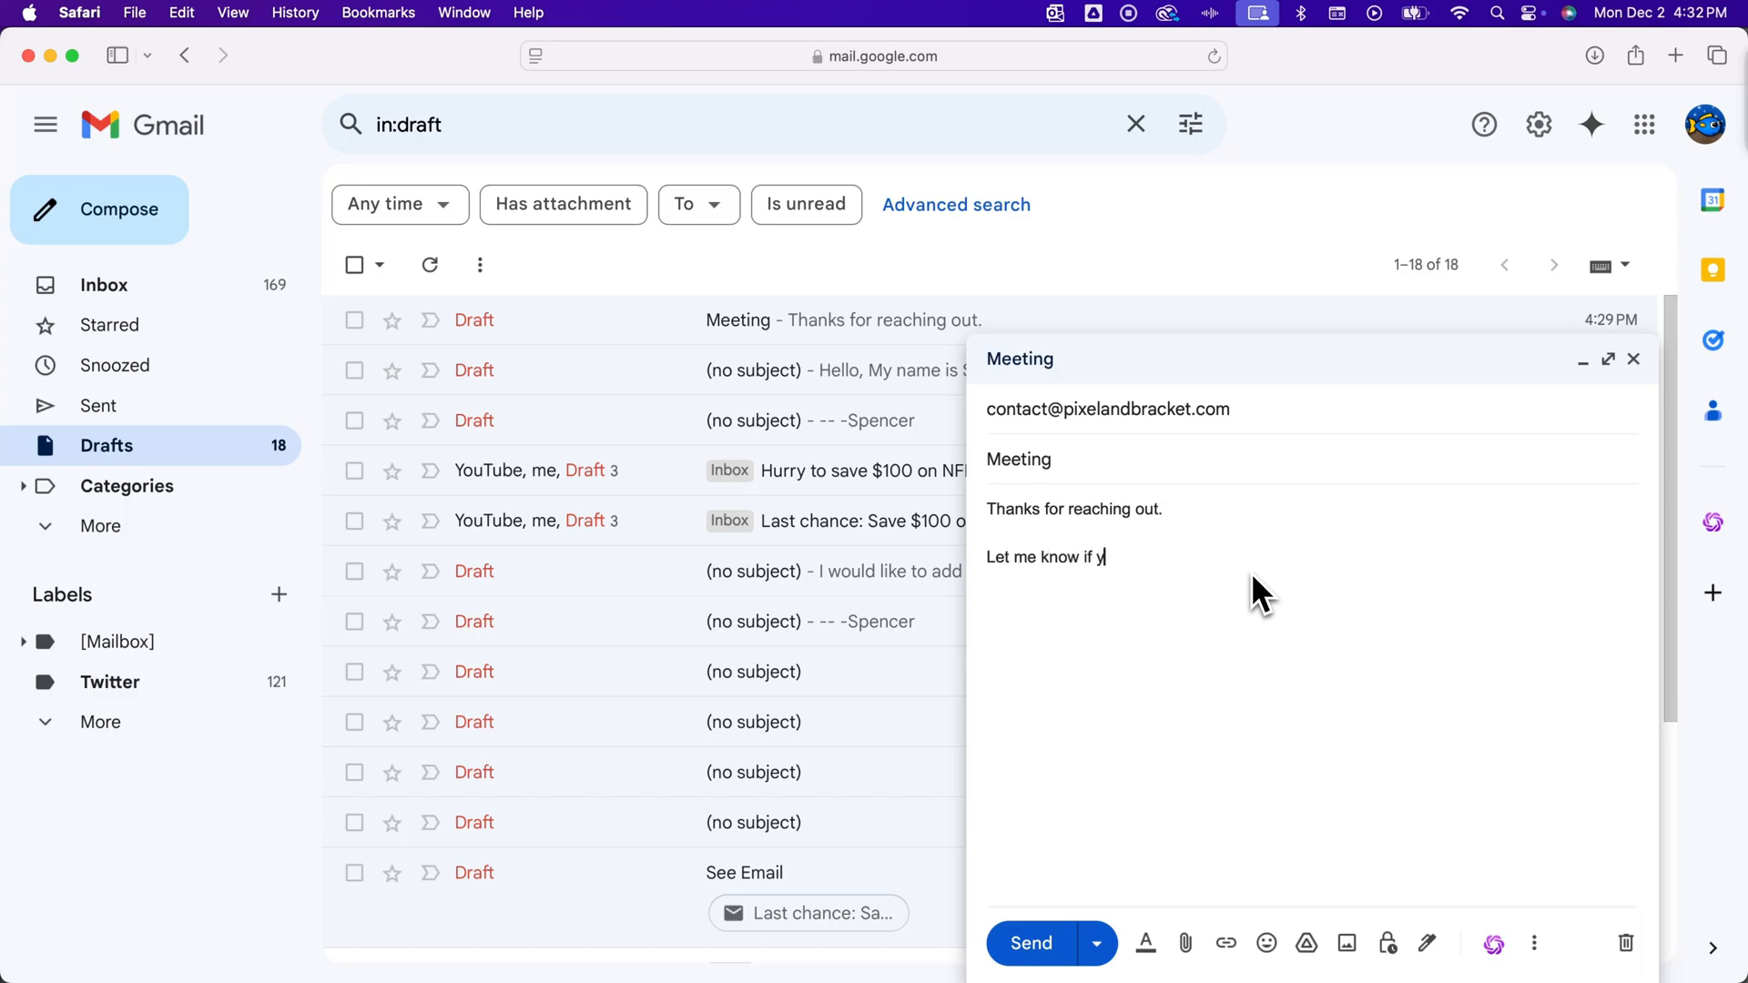
type("ou have any questions")
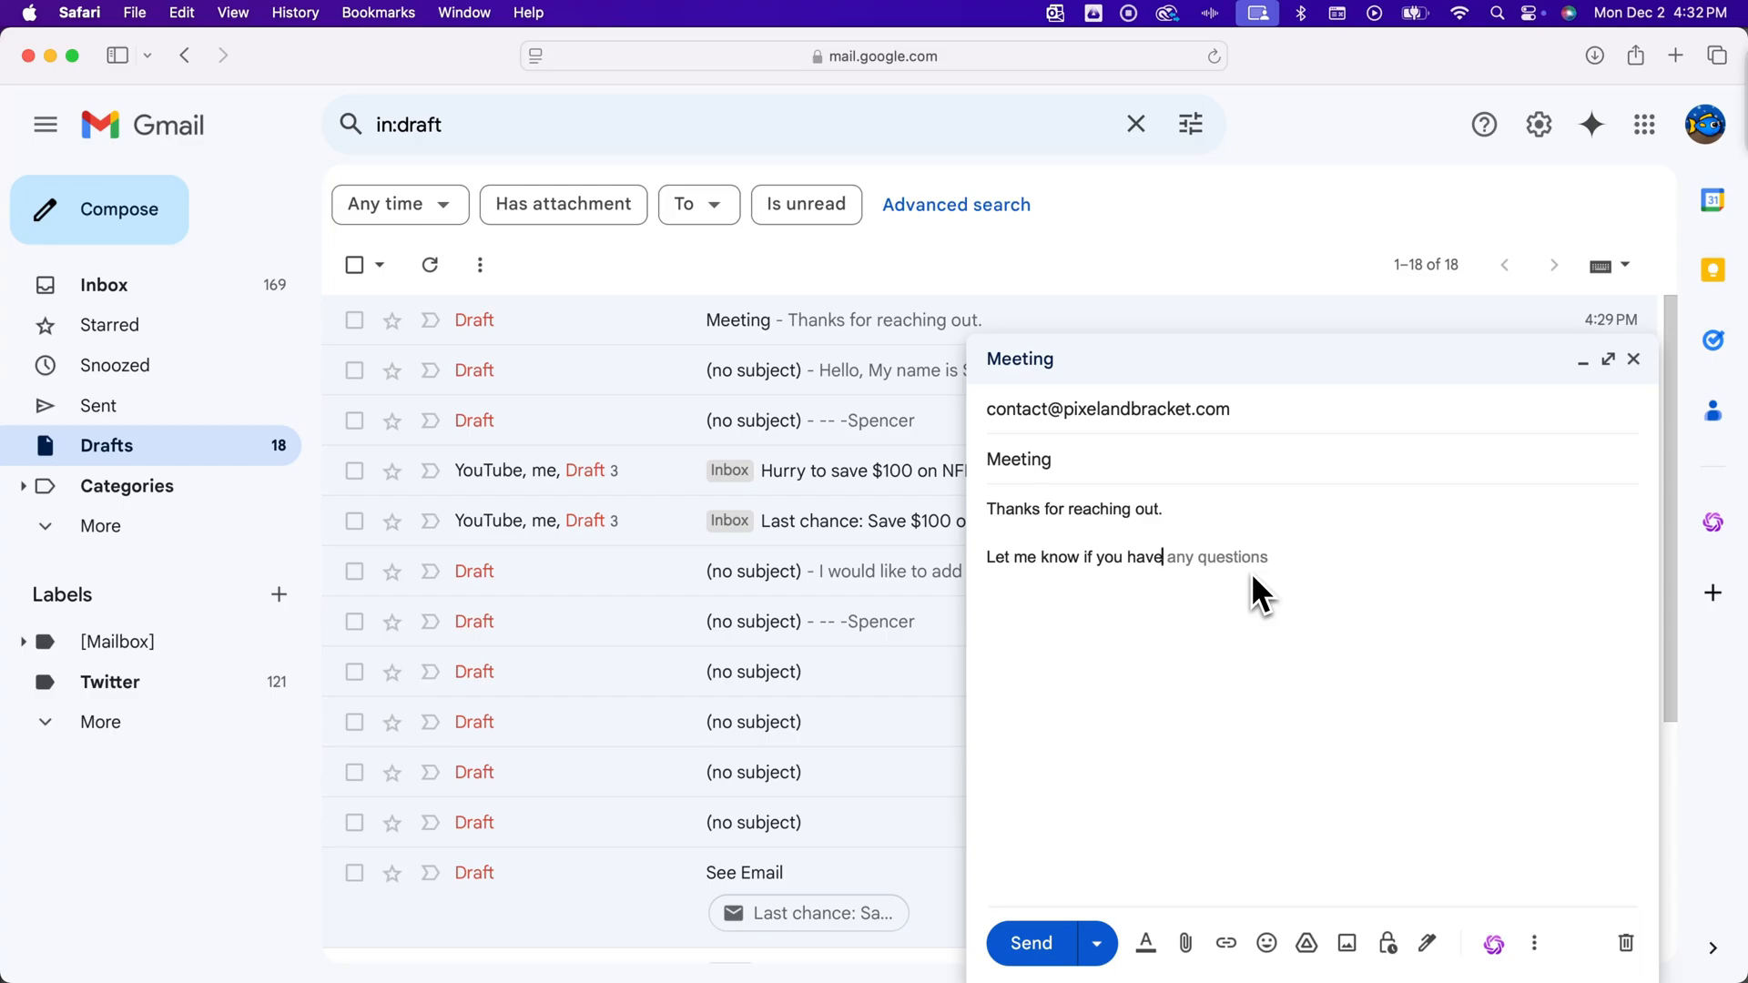